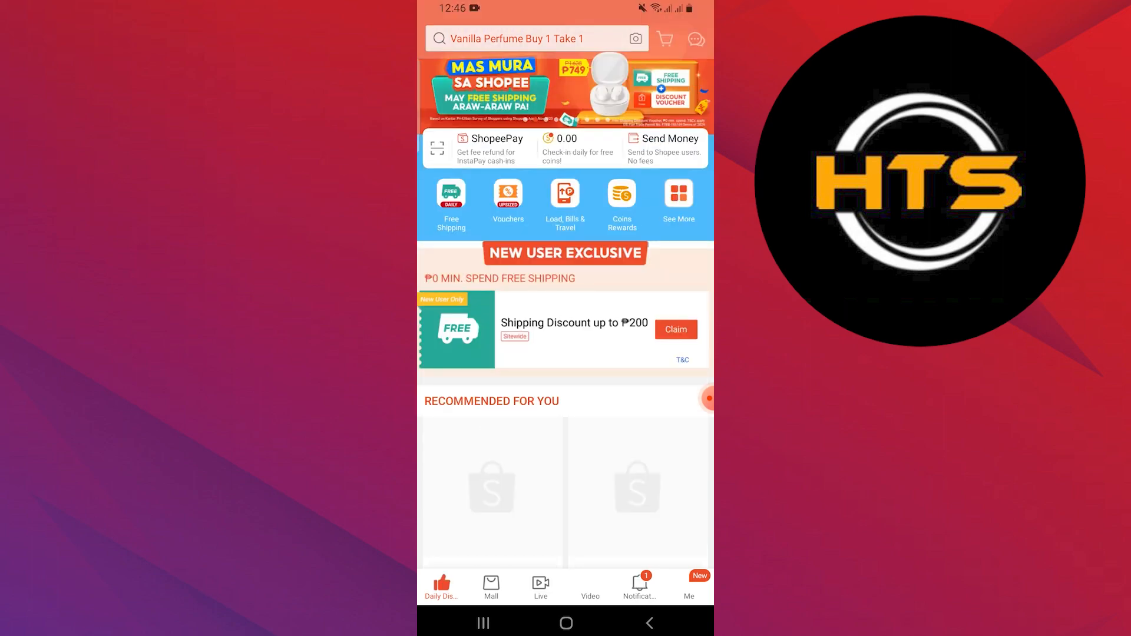
pyautogui.click(440, 586)
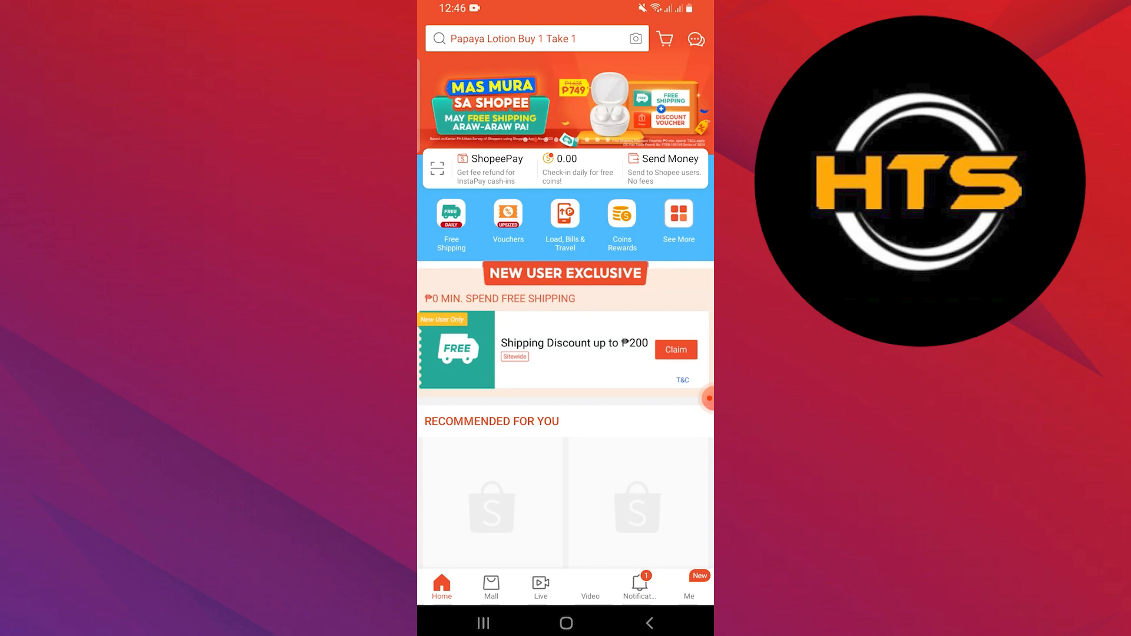
pyautogui.click(694, 39)
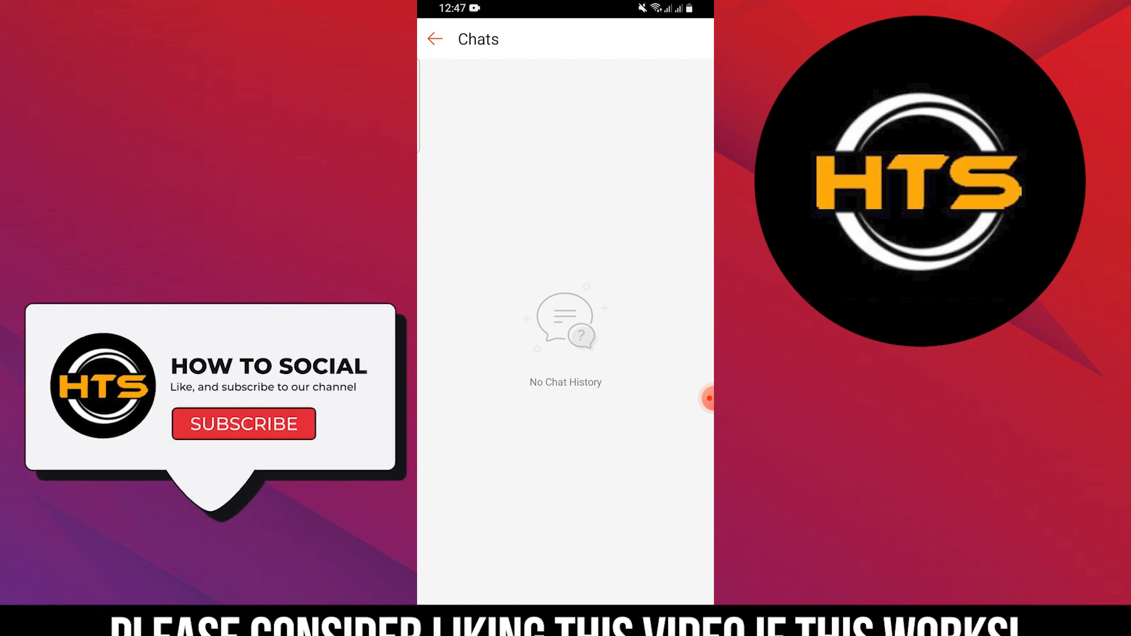
pyautogui.click(244, 424)
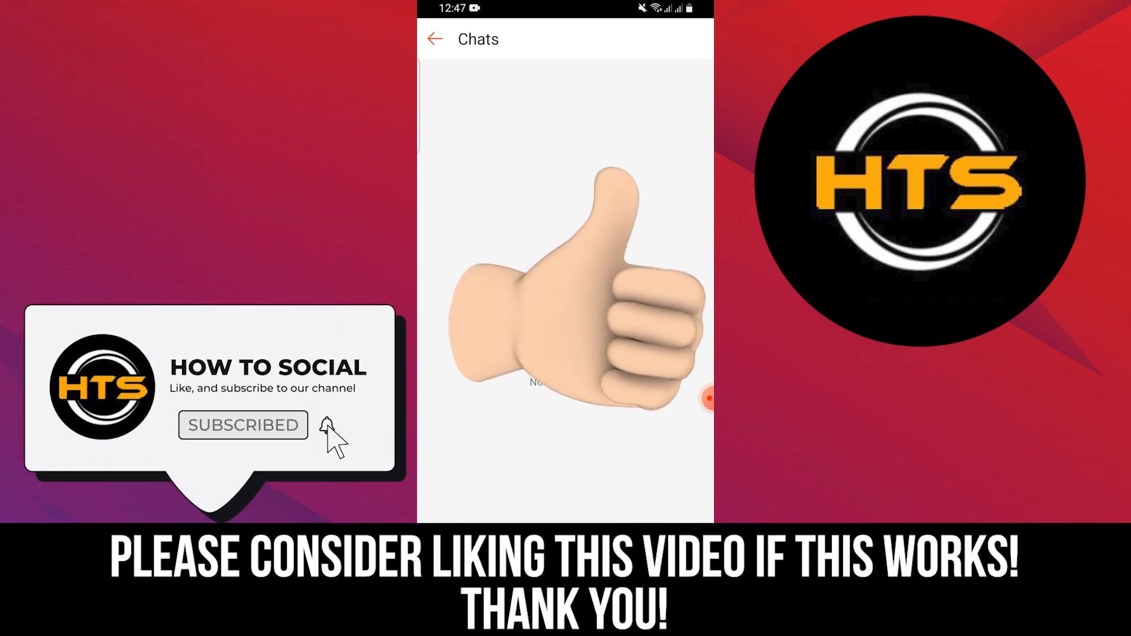